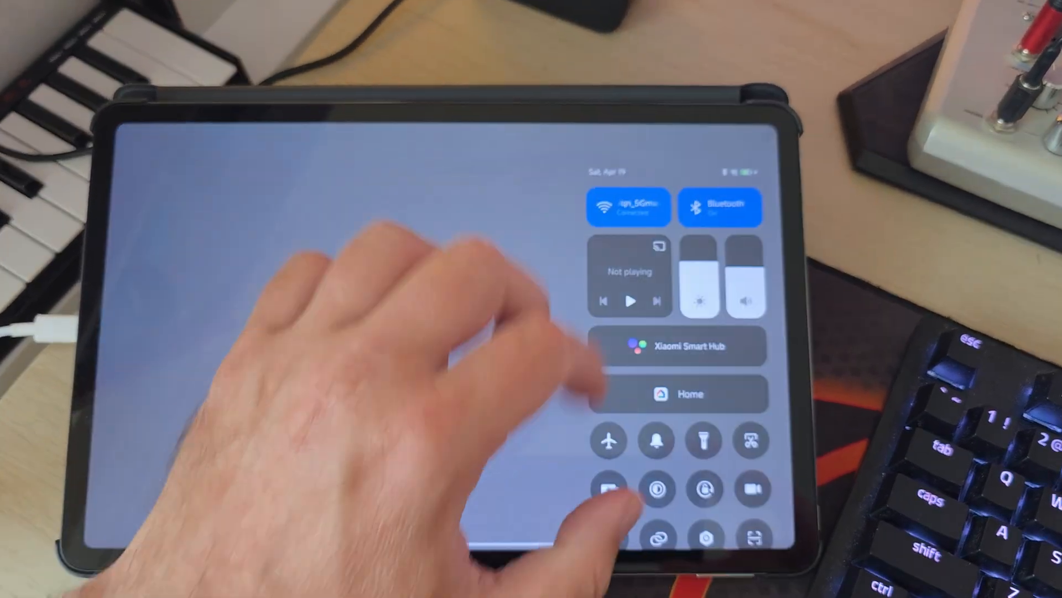
# Step: Open About tablet, view the HyperOS update page, and return to device info
pyautogui.click(628, 207)
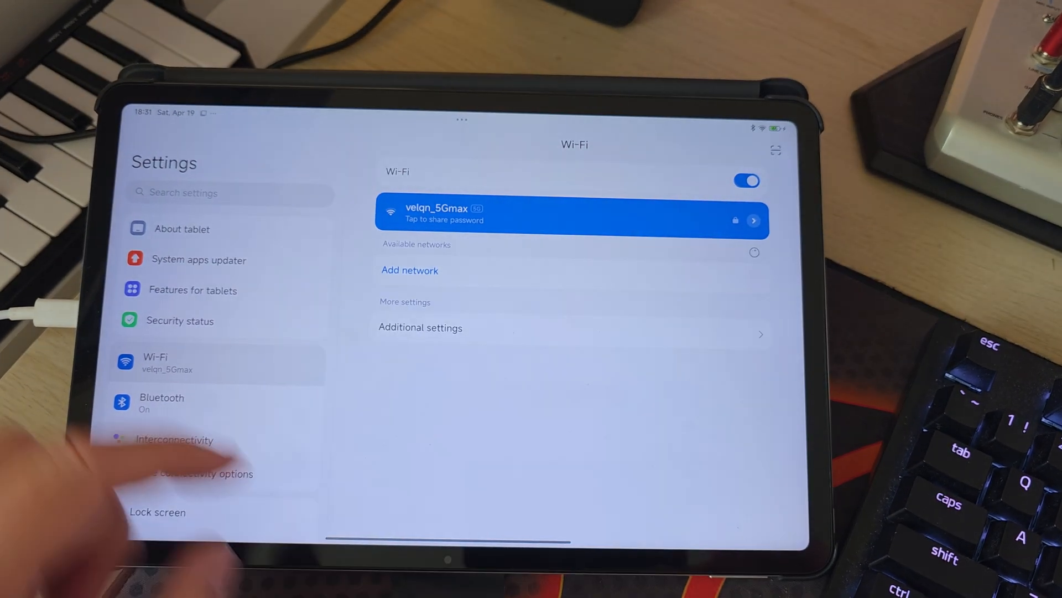
pyautogui.click(182, 228)
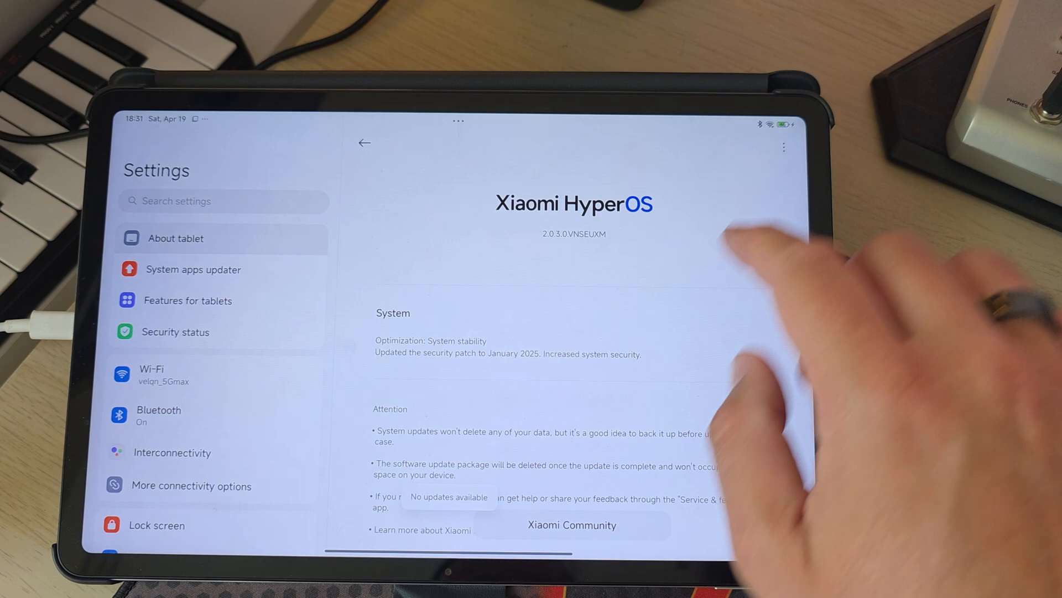
pyautogui.click(784, 147)
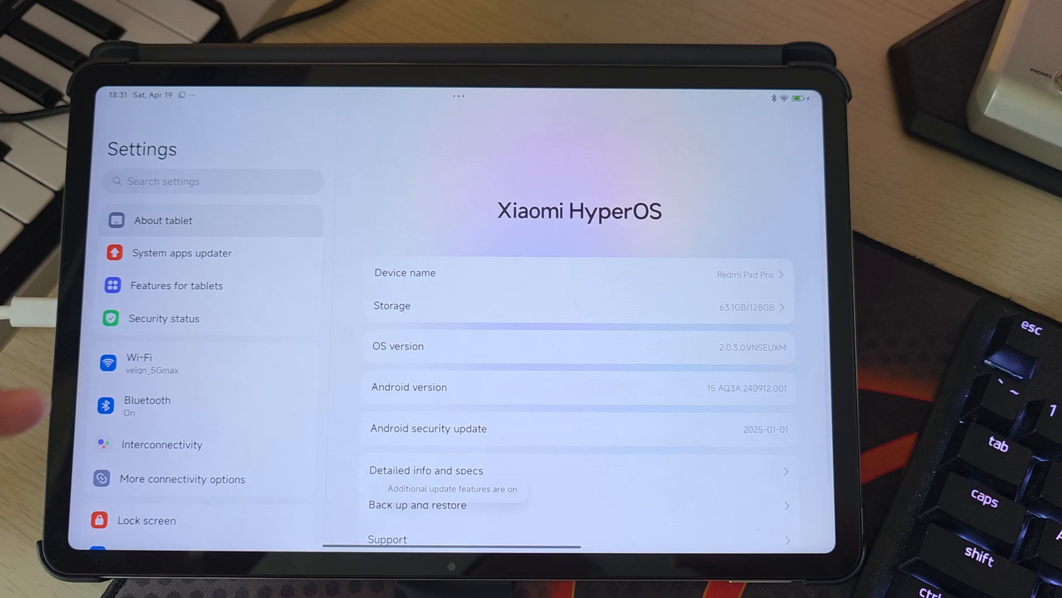
pyautogui.click(397, 346)
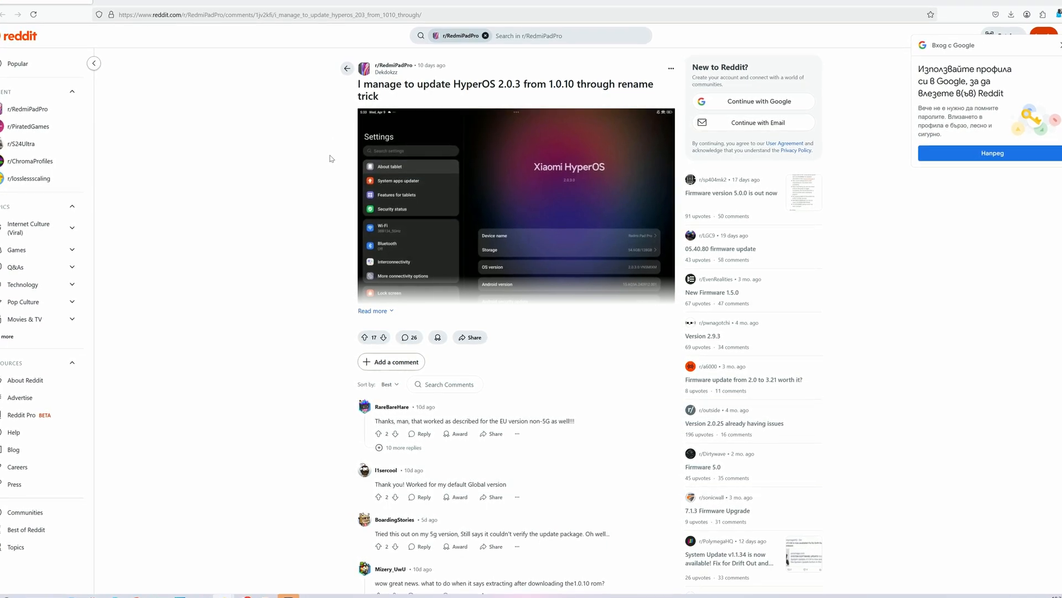
# Step: Expand the Reddit rename-trick post and scroll through its ten numbered steps
pyautogui.scroll(-3)
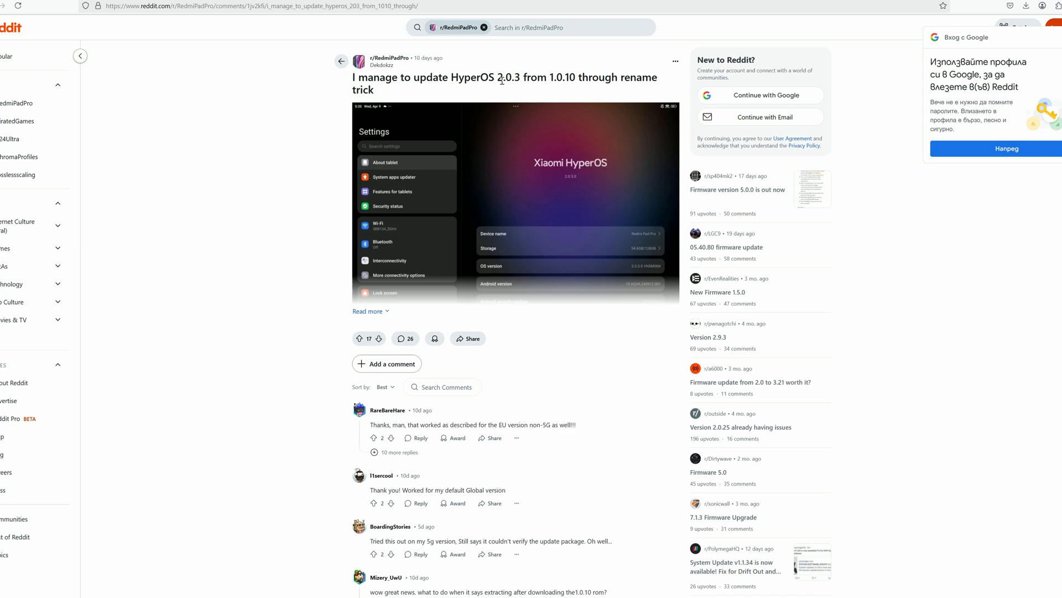
pyautogui.scroll(-3)
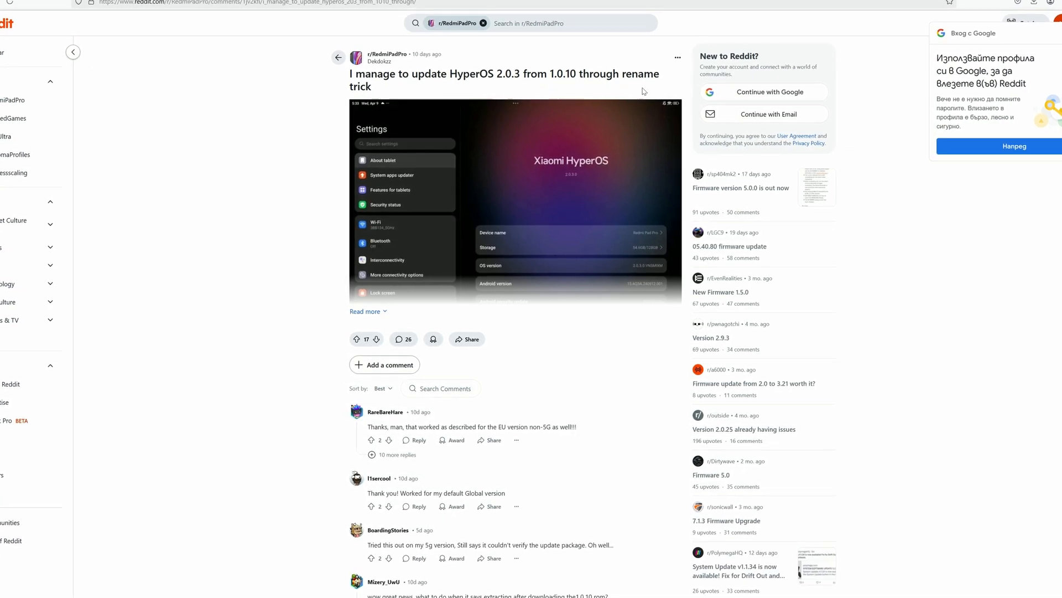
pyautogui.click(364, 311)
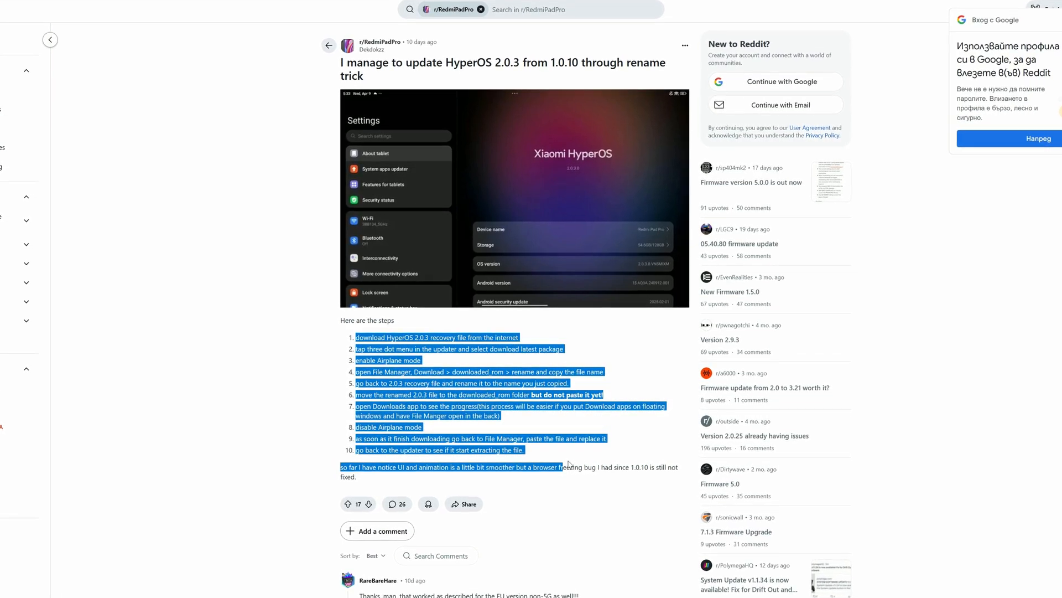
pyautogui.scroll(-3)
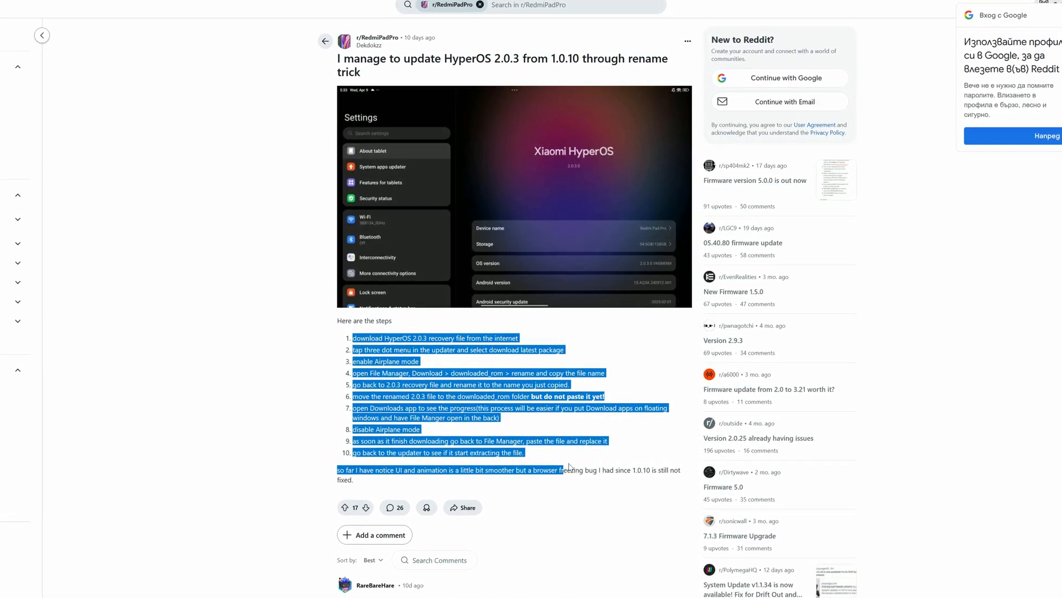
pyautogui.scroll(-3)
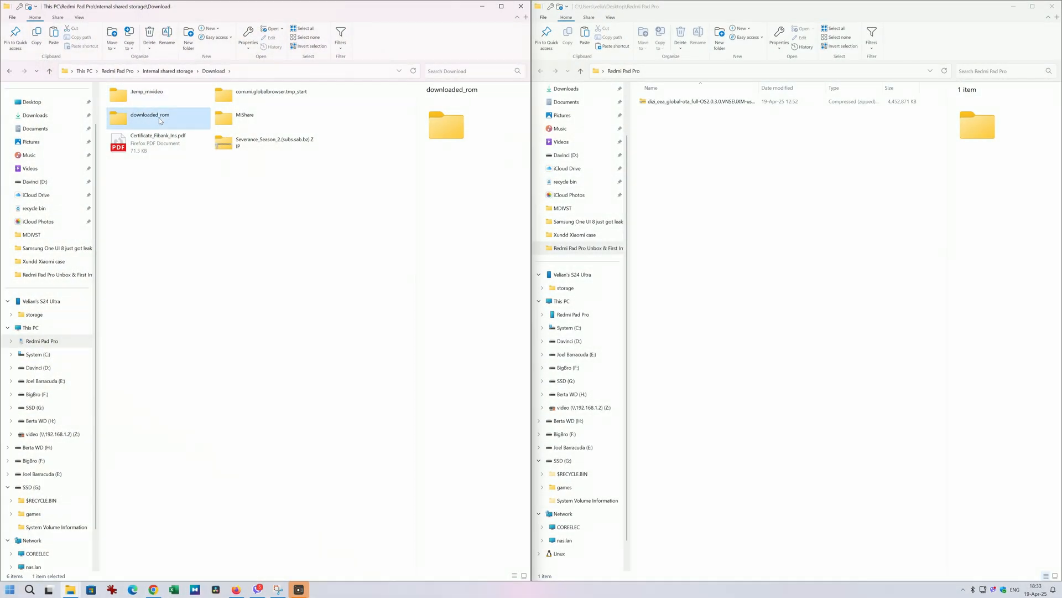
# Step: Reopen Download > downloaded_rom from Internal shared storage to confirm it is empty
pyautogui.doubleClick(149, 115)
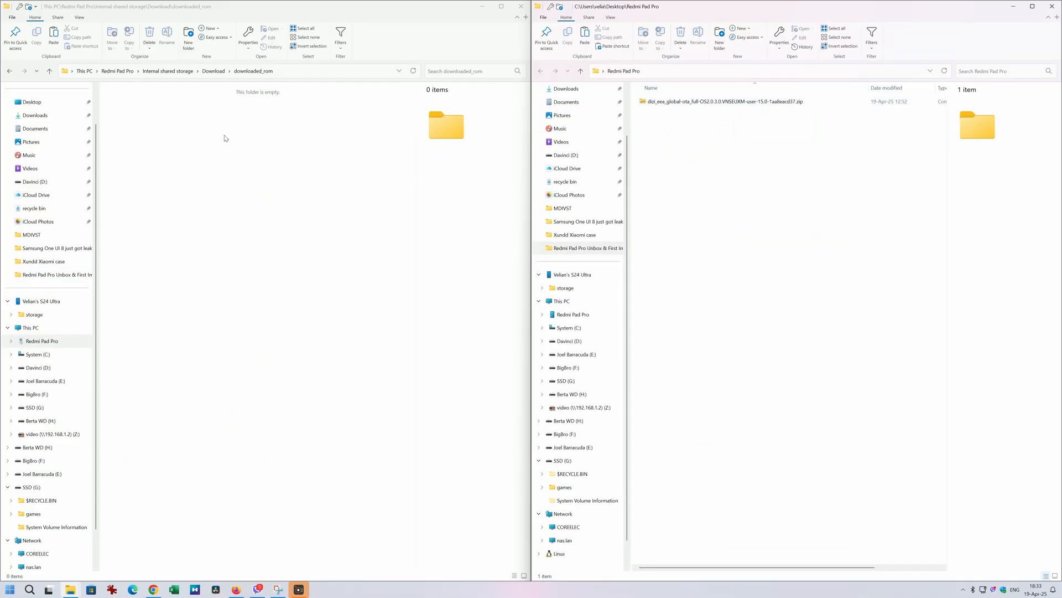
pyautogui.click(168, 70)
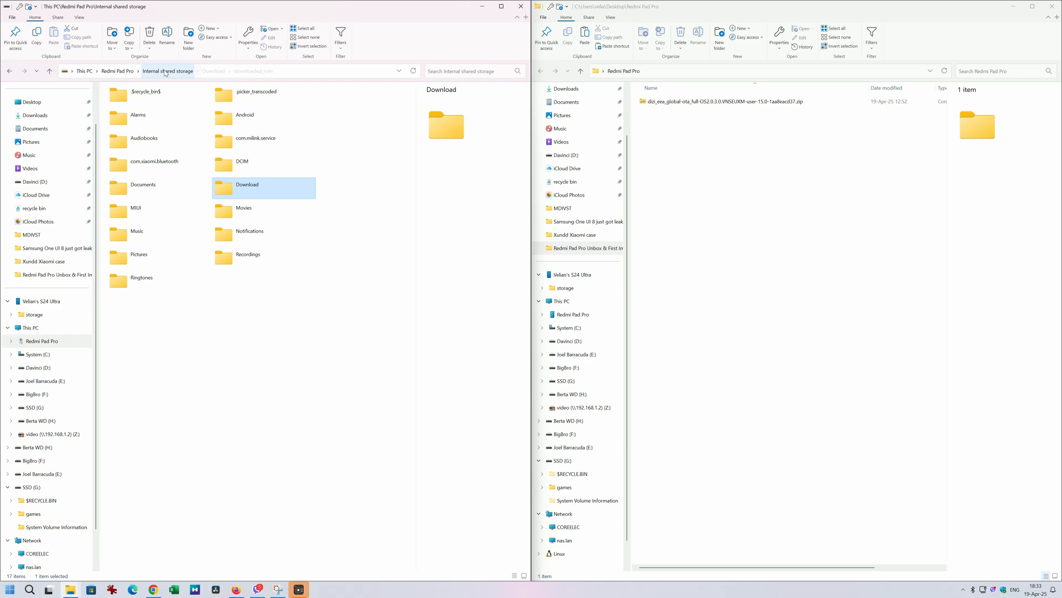
pyautogui.doubleClick(247, 184)
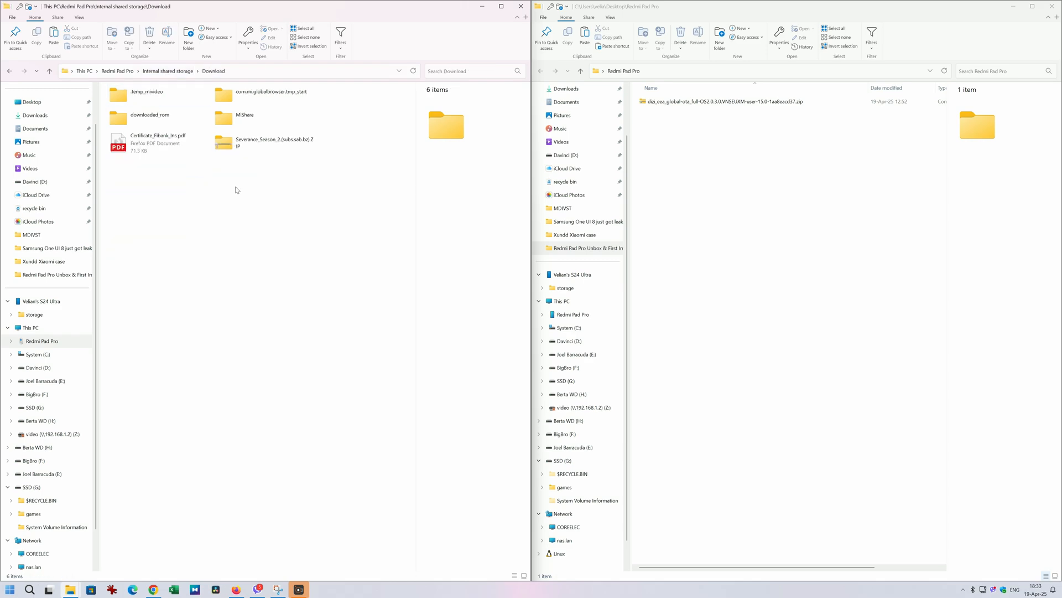
pyautogui.doubleClick(151, 114)
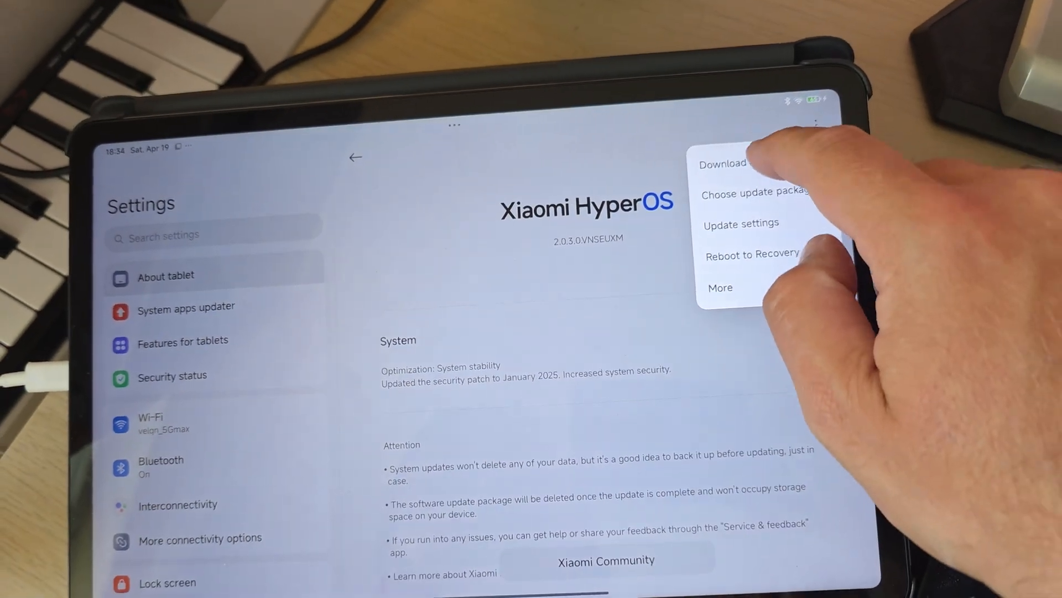
# Step: Request the latest 4.5 GB full package for HyperOS 2.0.3.0 and start downloading
pyautogui.click(724, 164)
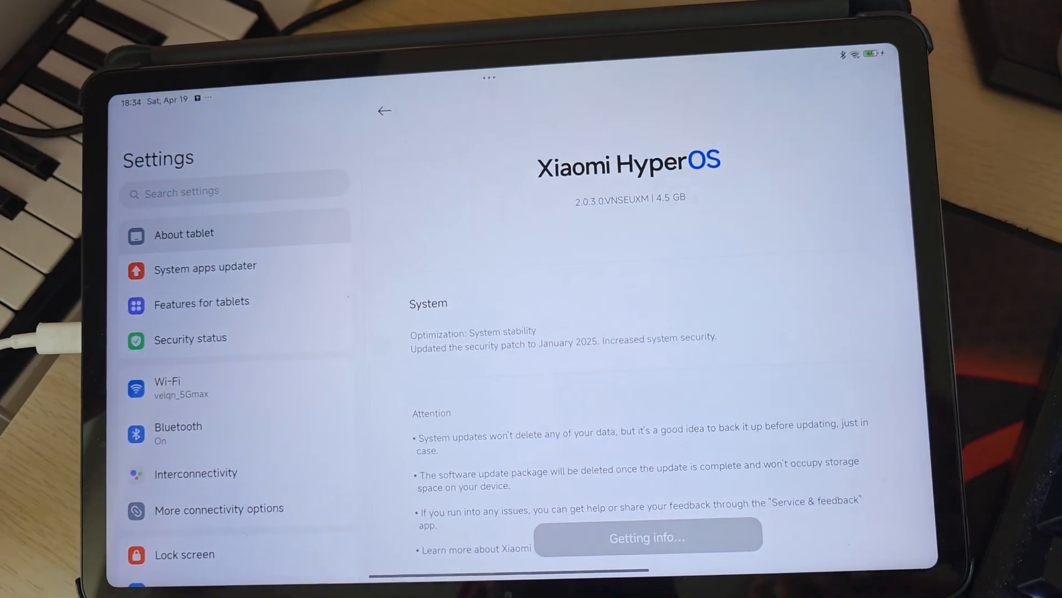
pyautogui.click(647, 536)
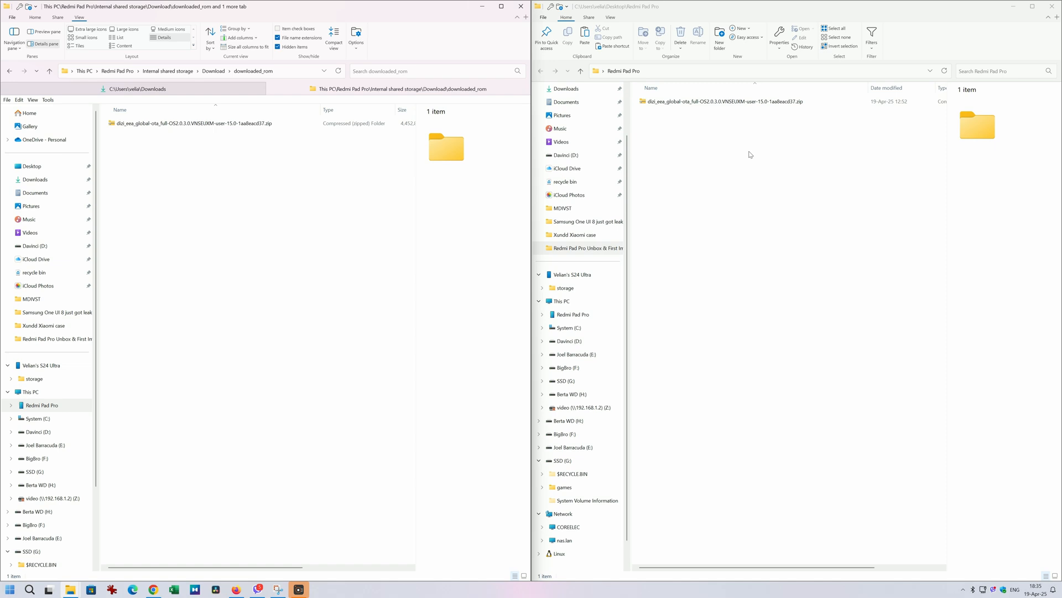
# Step: Compare the downloading downloaded_rom zip's name with the desktop full ROM zip
pyautogui.click(203, 122)
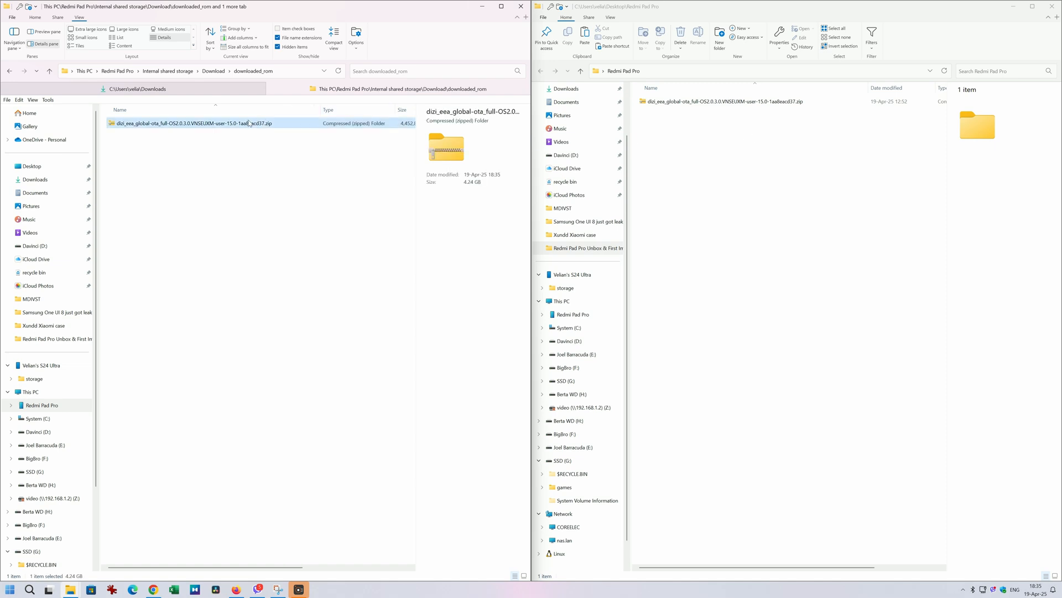
pyautogui.click(197, 123)
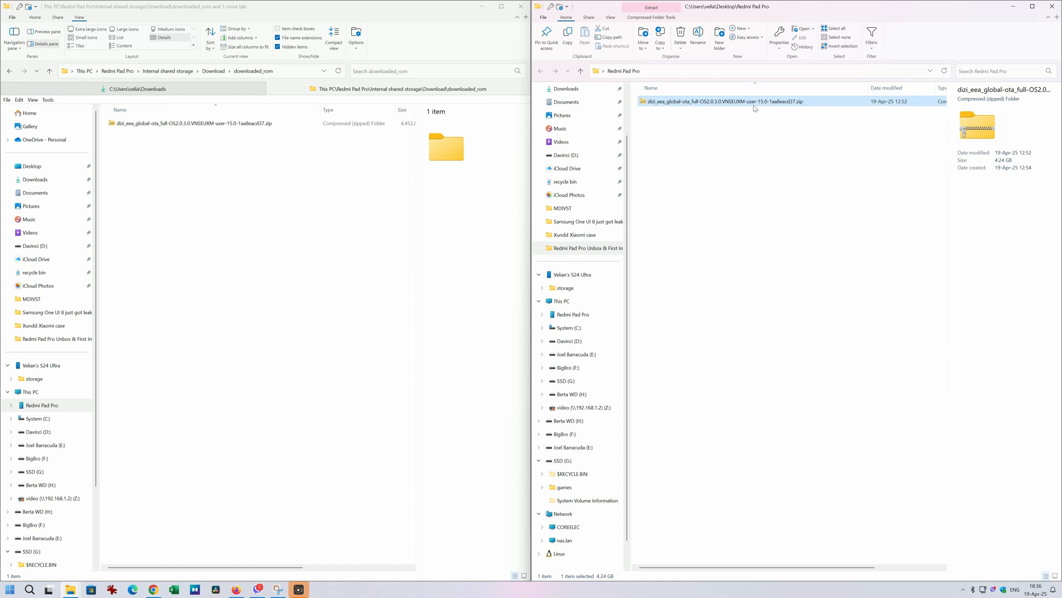
pyautogui.moveTo(100, 253)
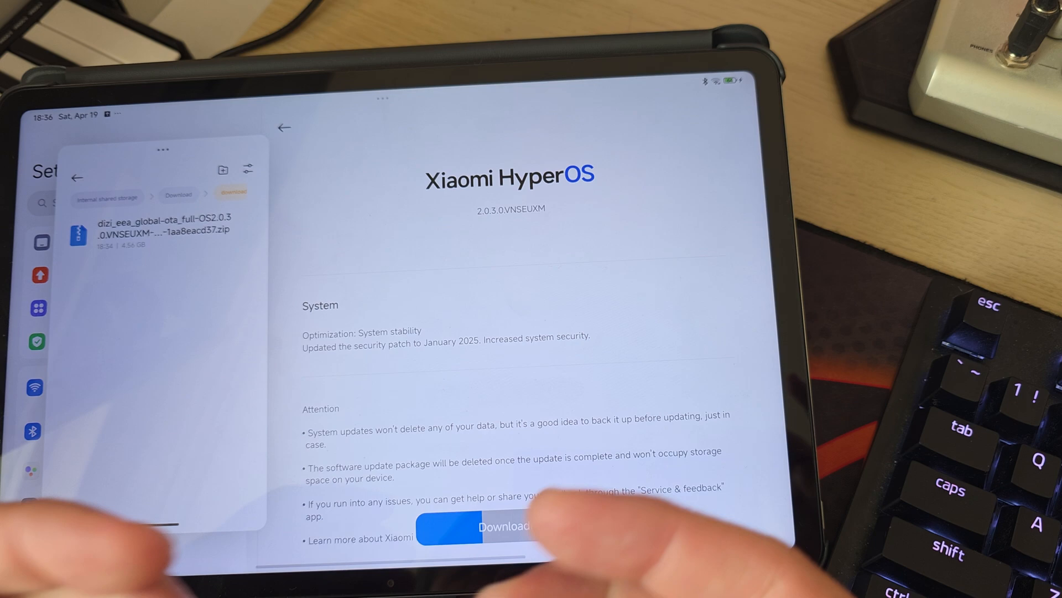
# Step: Continue the update download to 52% while browsing the tablet's Download folder
pyautogui.click(475, 528)
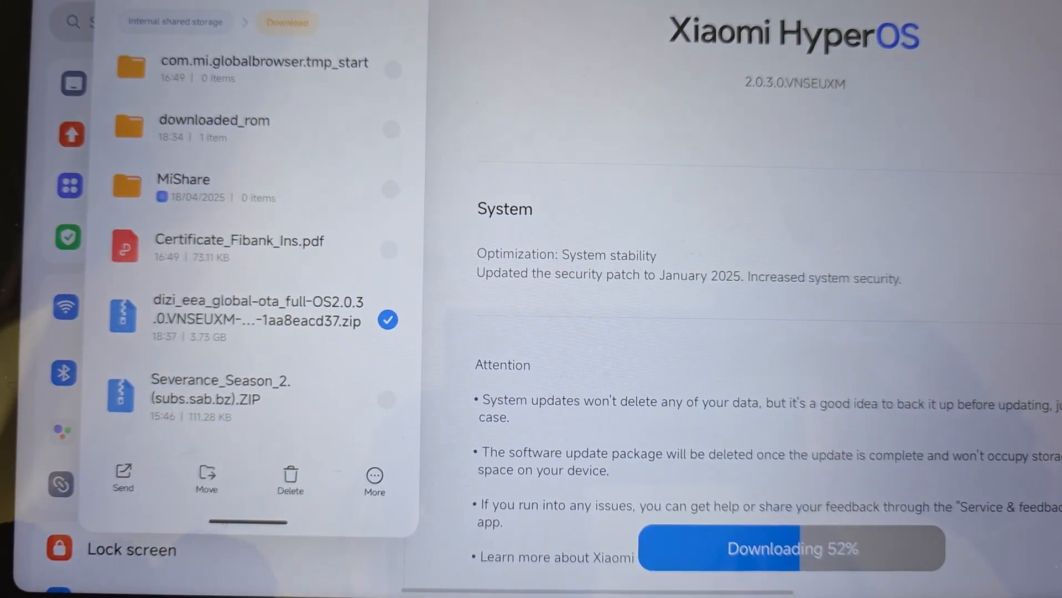
pyautogui.click(207, 478)
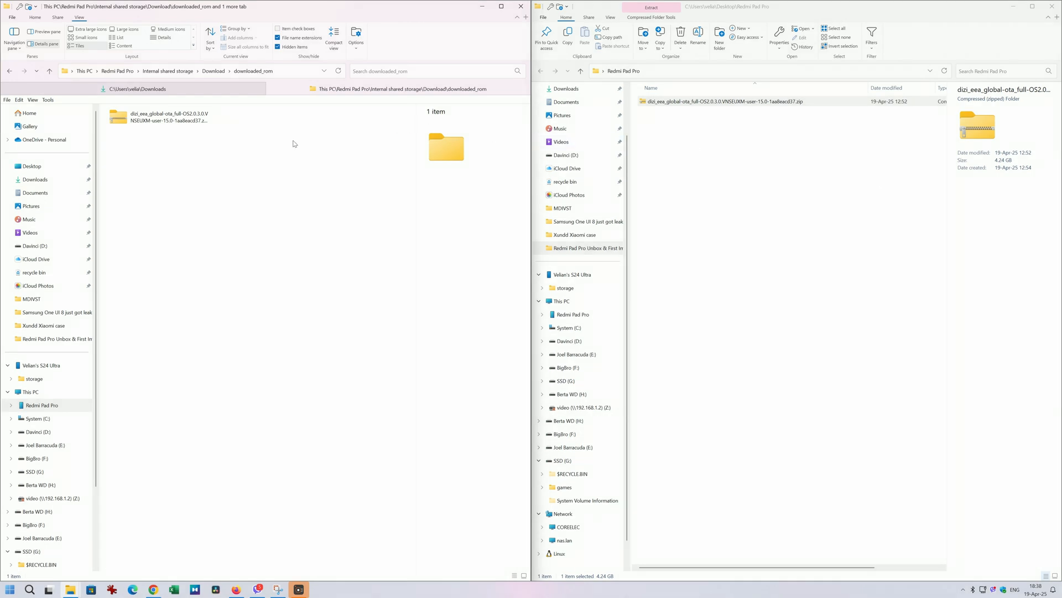
# Step: Copy the desktop full ROM zip and bring up Paste inside downloaded_rom
pyautogui.click(160, 117)
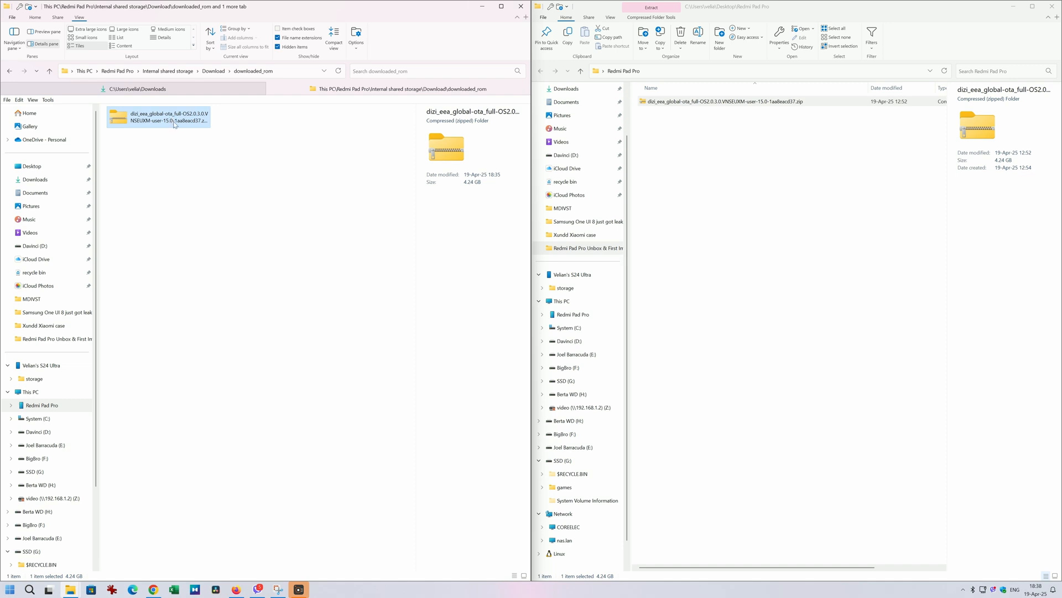
pyautogui.click(725, 101)
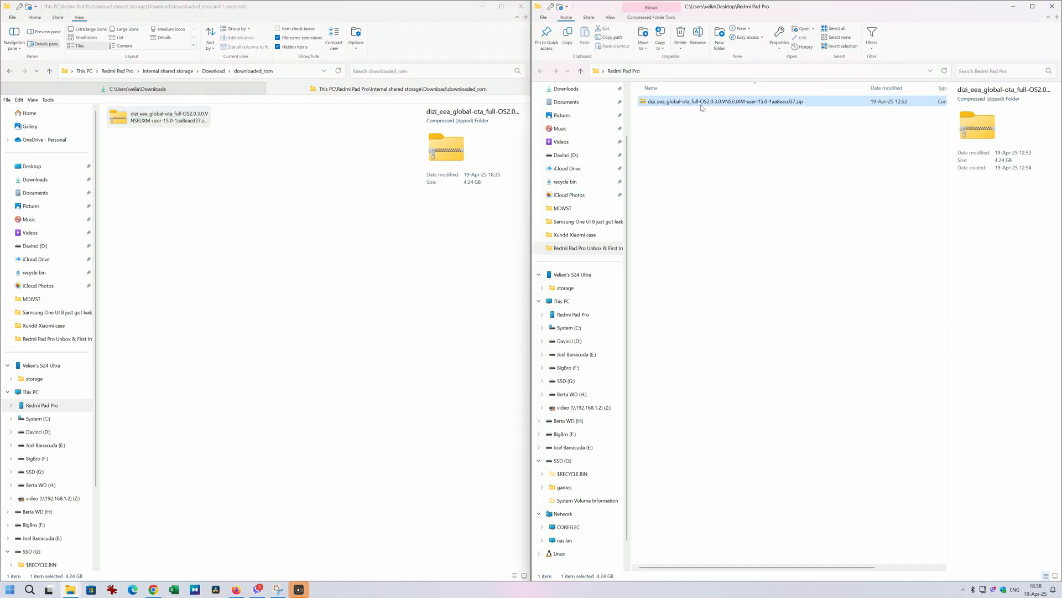
pyautogui.rightClick(723, 100)
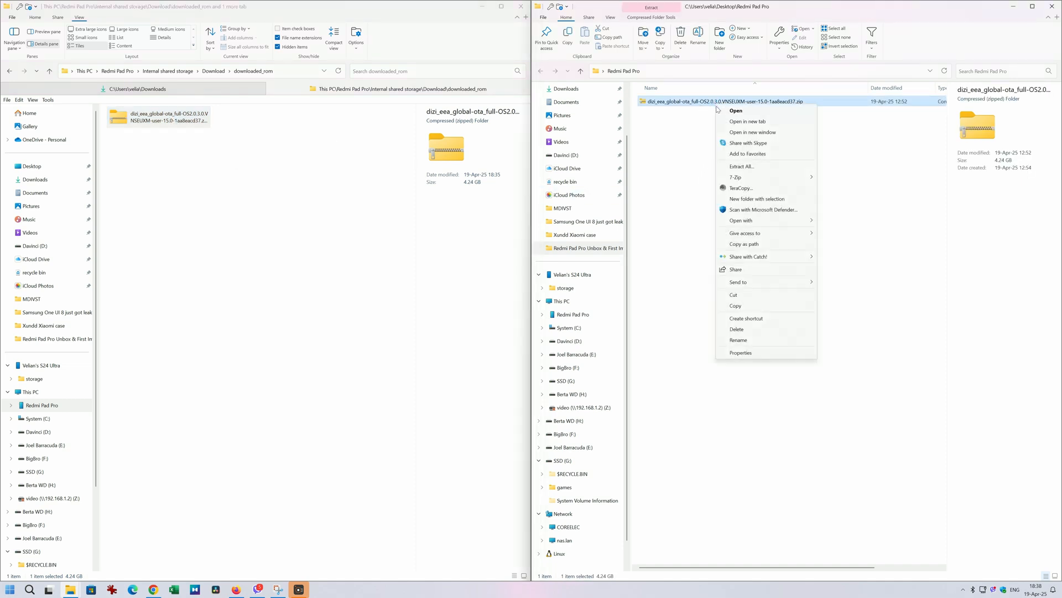
pyautogui.rightClick(298, 208)
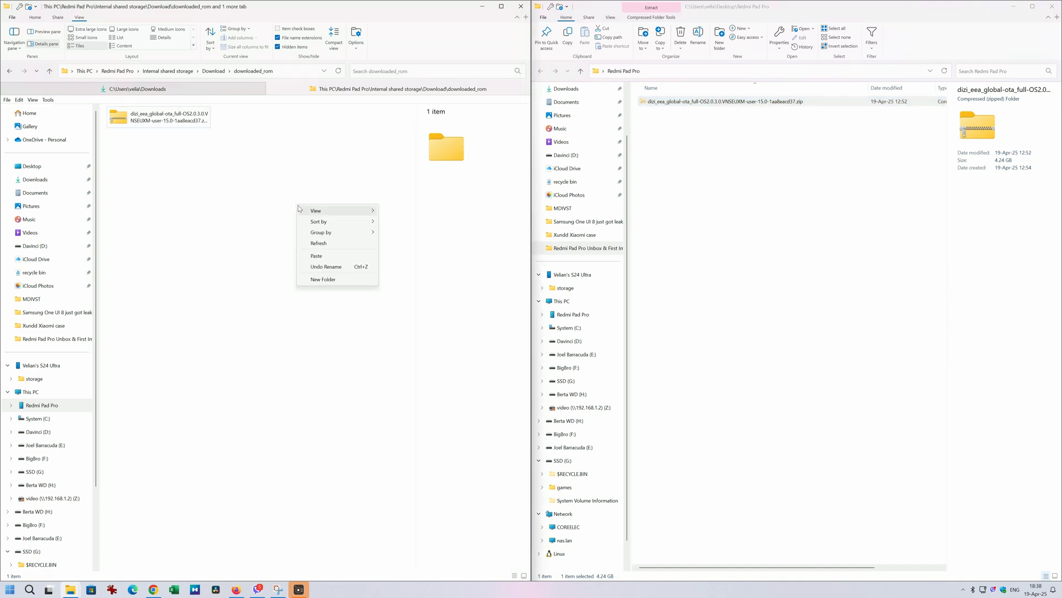
pyautogui.moveTo(337, 256)
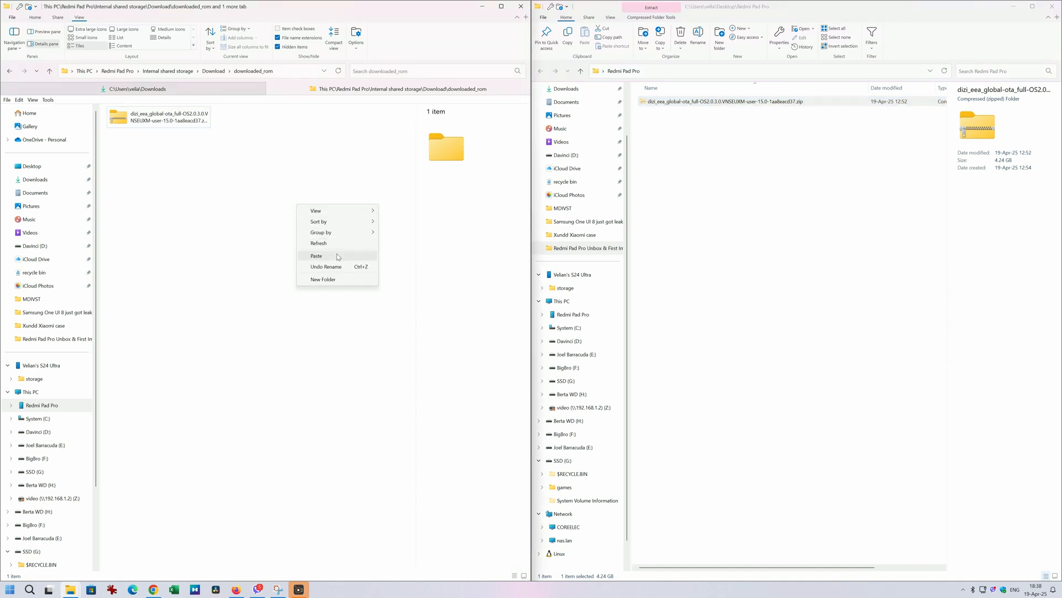
pyautogui.moveTo(342, 256)
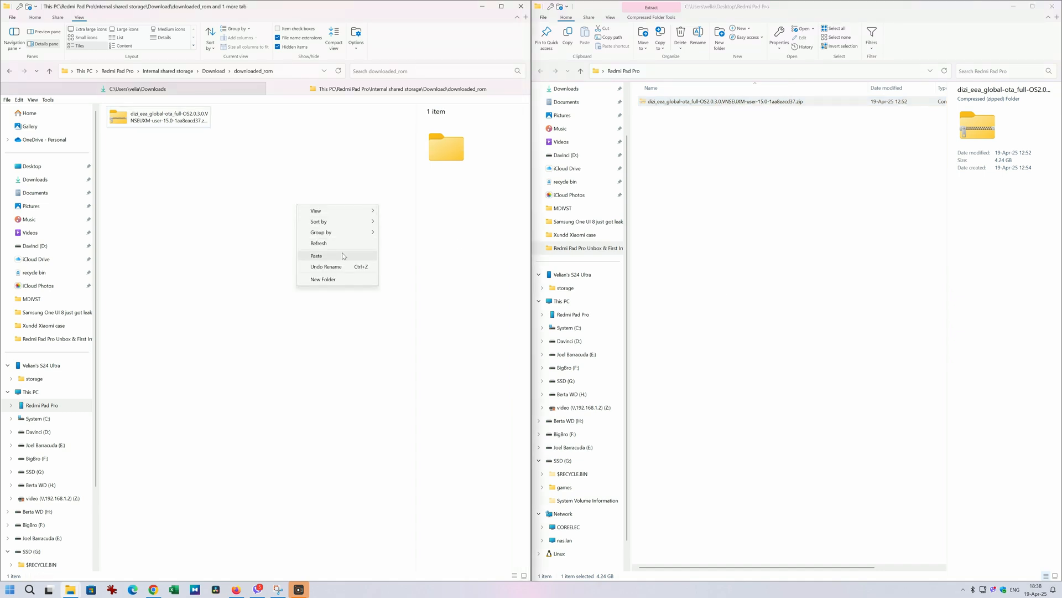